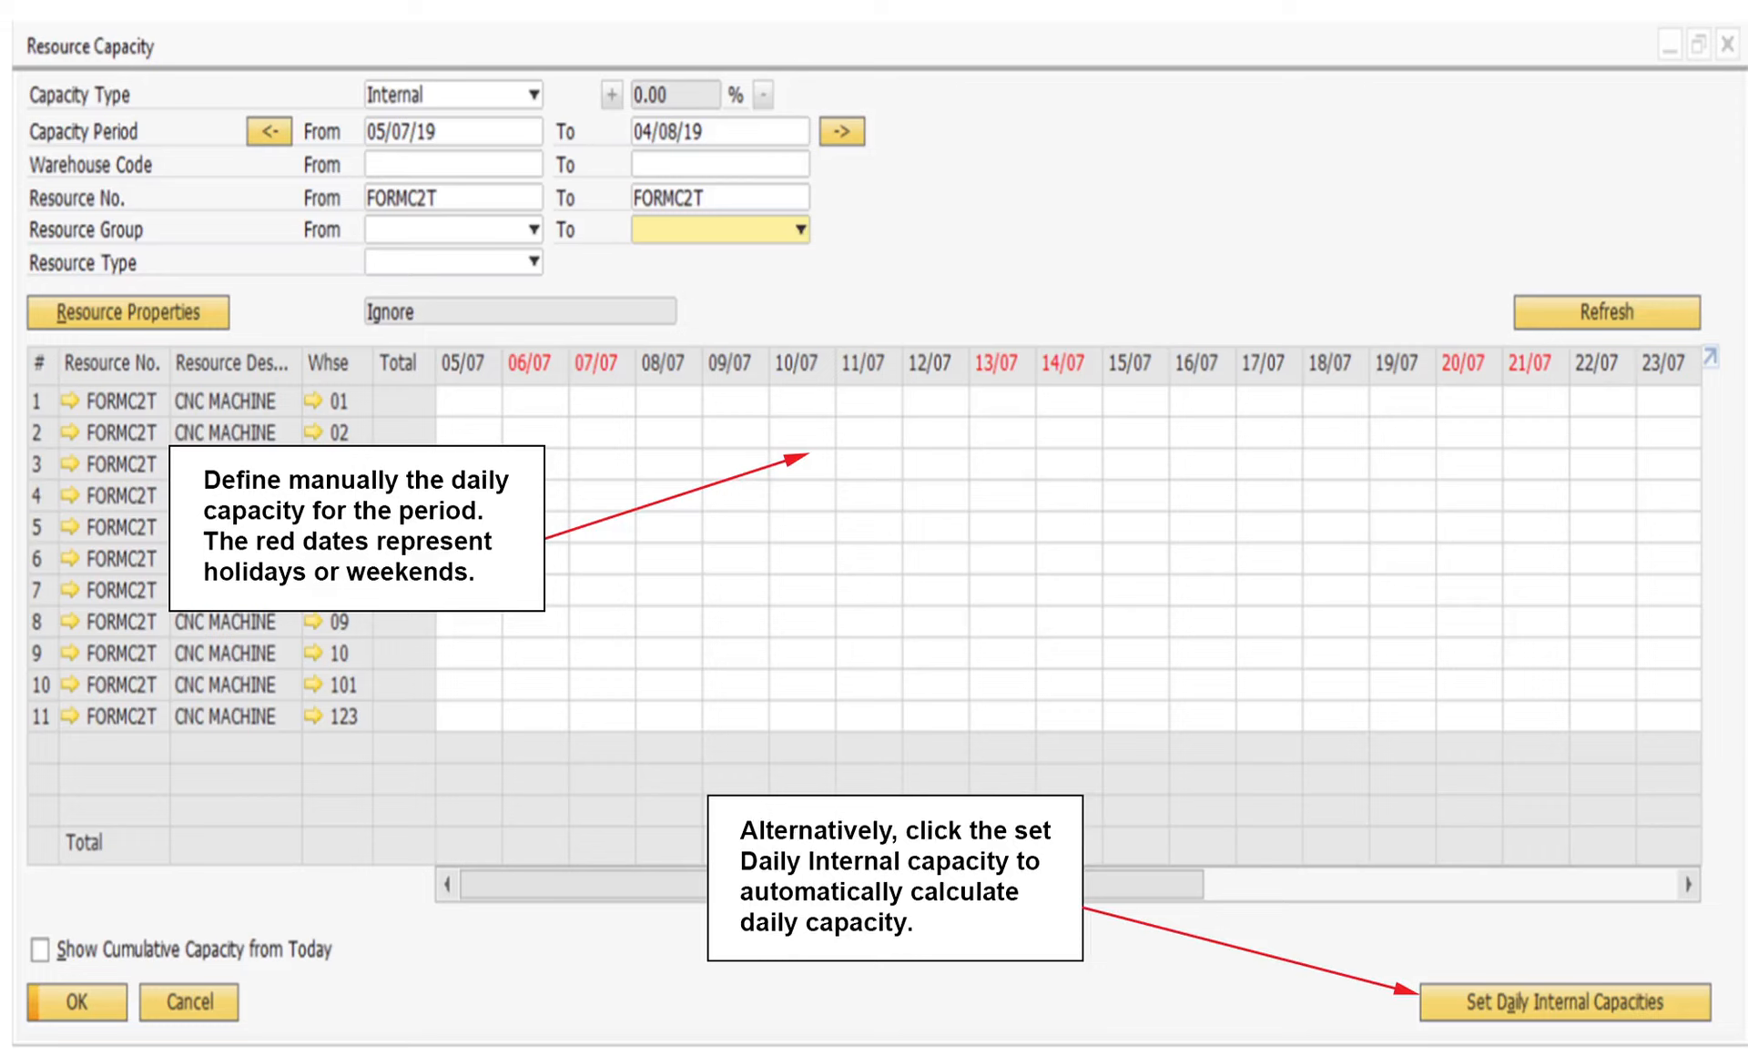
Open the Set Daily Internal Capacities dialog from the Resource Capacity window.
{"action": "left_click", "coordinate": [1558, 1001]}
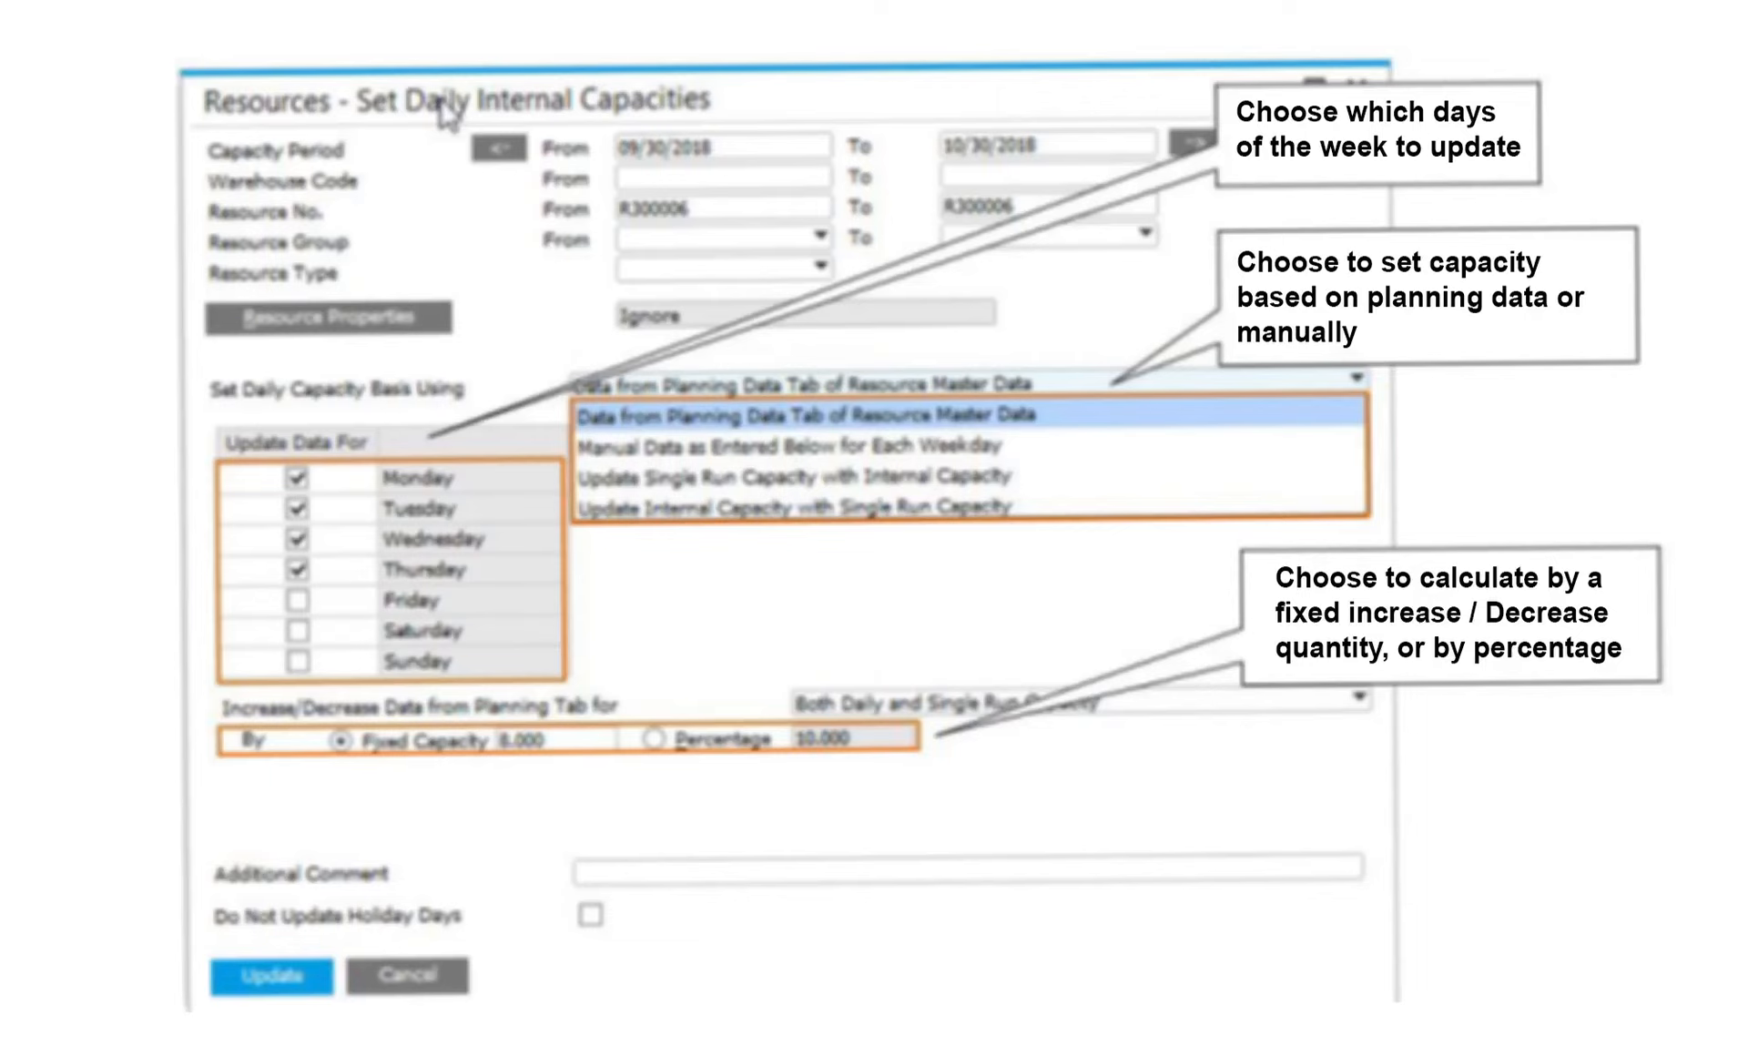